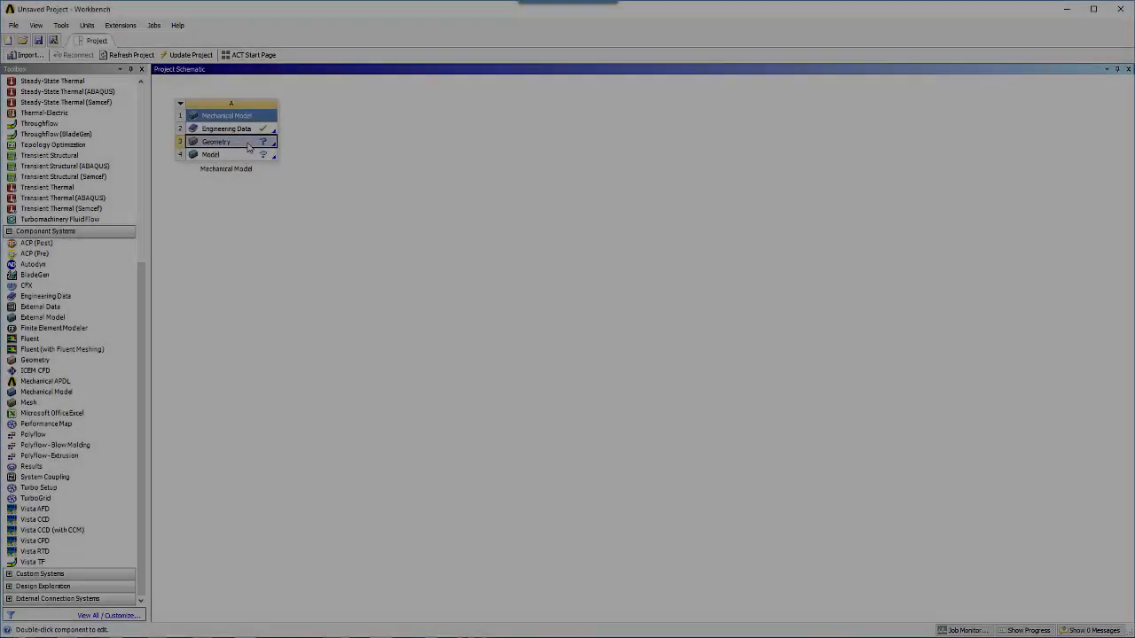
# Show the context actions for the Mechanical Model's Geometry cell in the Project Schematic
pyautogui.rightClick(216, 142)
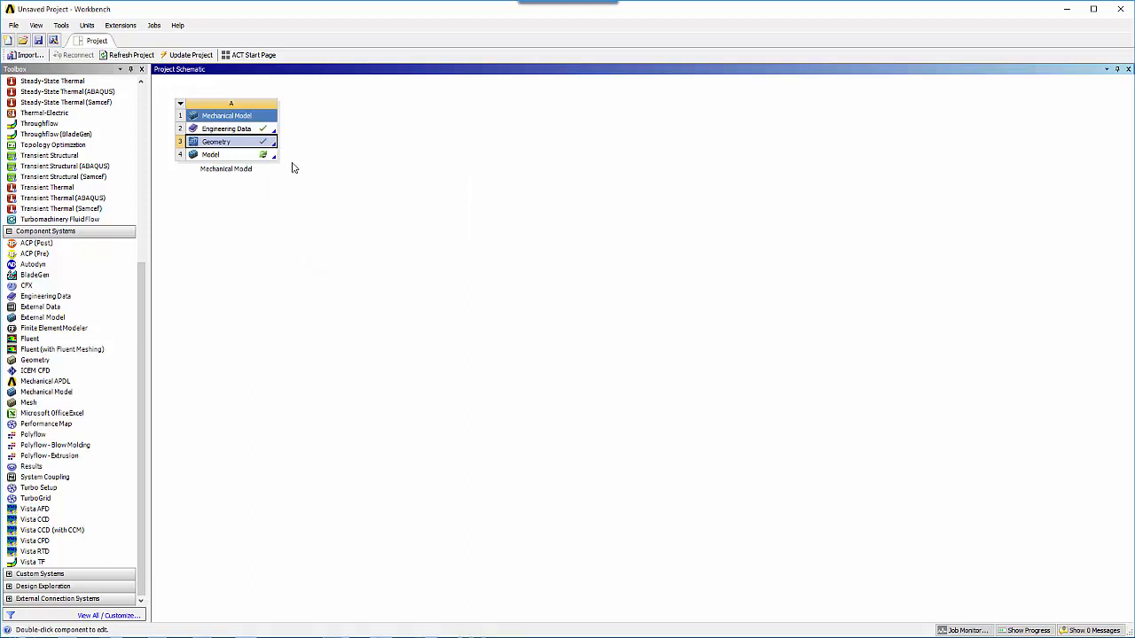
pyautogui.moveTo(244, 145)
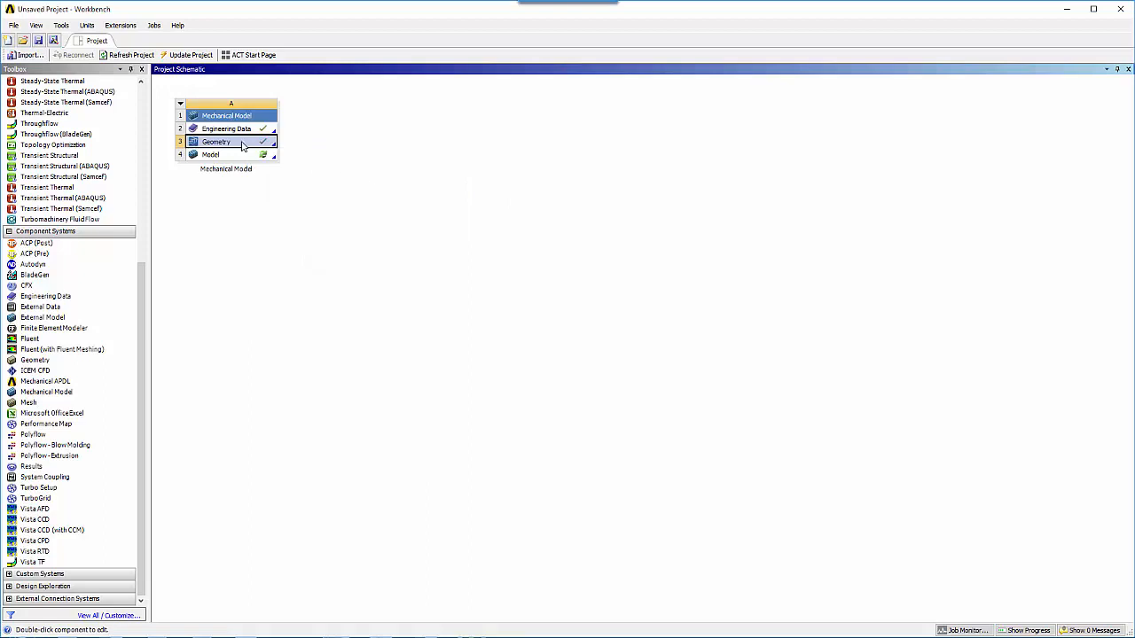
pyautogui.rightClick(217, 142)
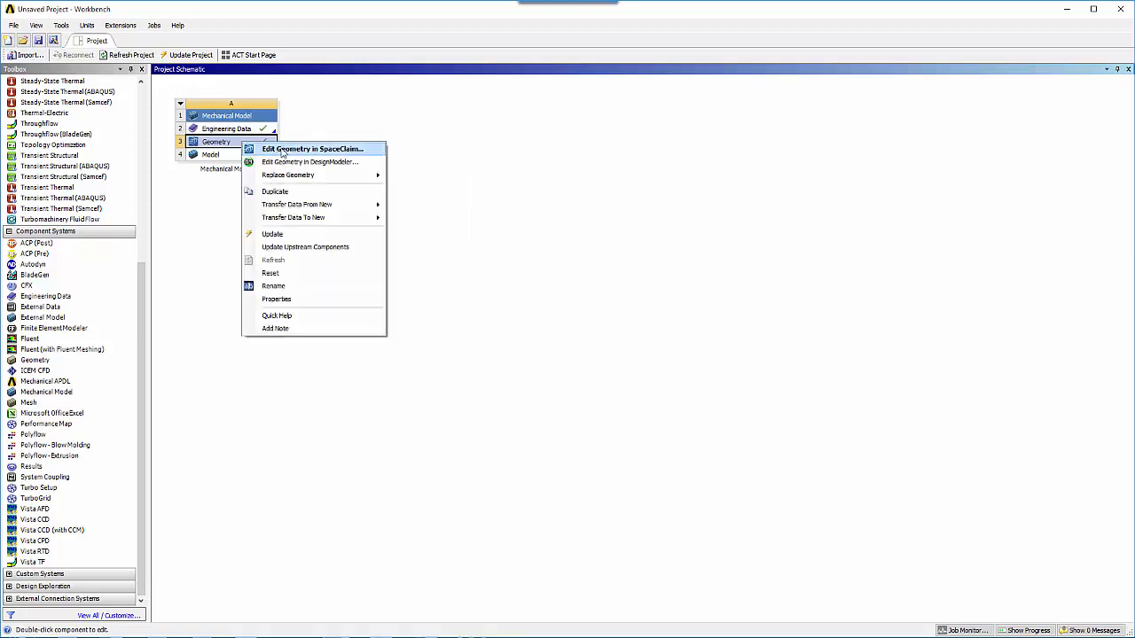
# Edit the BRAKE_ROTOR geometry in SpaceClaim and select an edge on the rotor
pyautogui.click(312, 149)
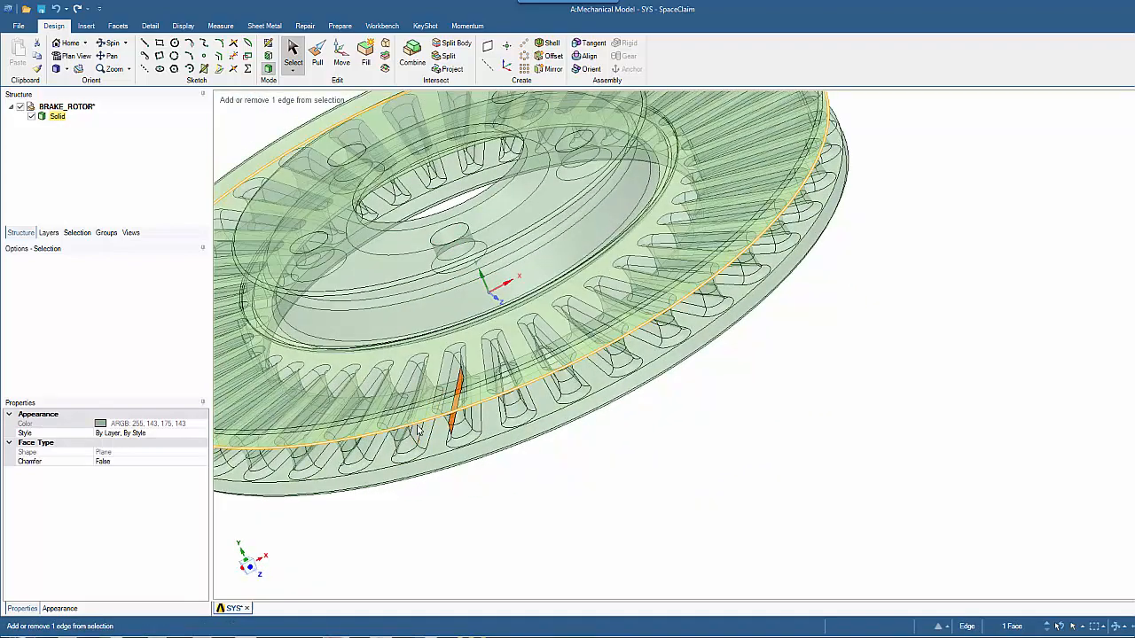
pyautogui.click(425, 399)
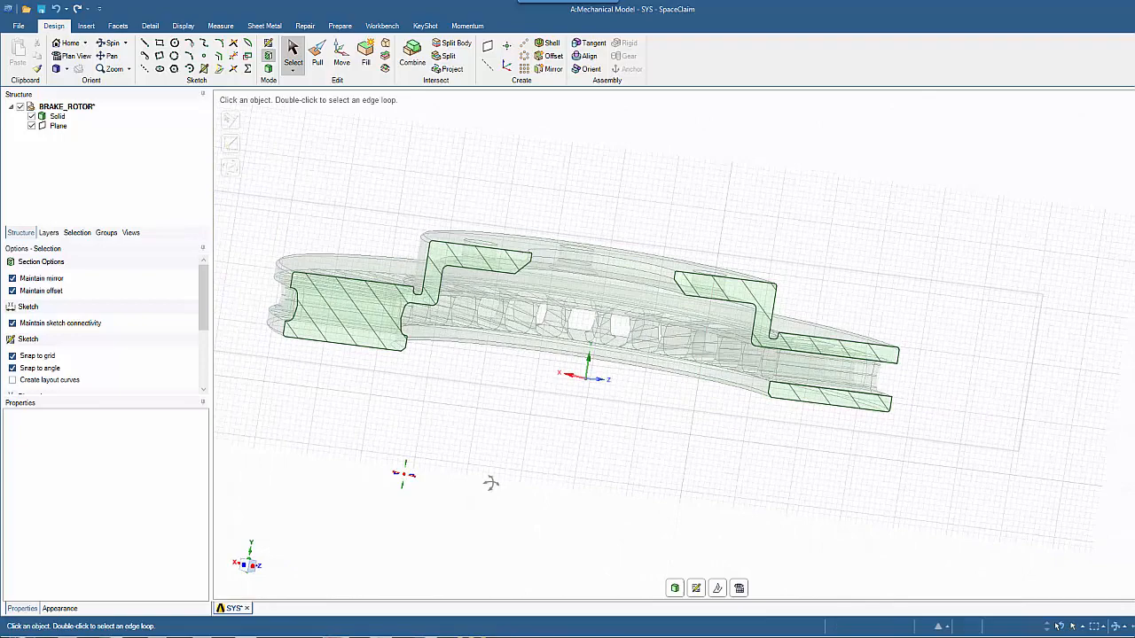
# Add a plane from the edge, view the hatched cross-section, and select the hub's inner cylindrical face
pyautogui.scroll(3)
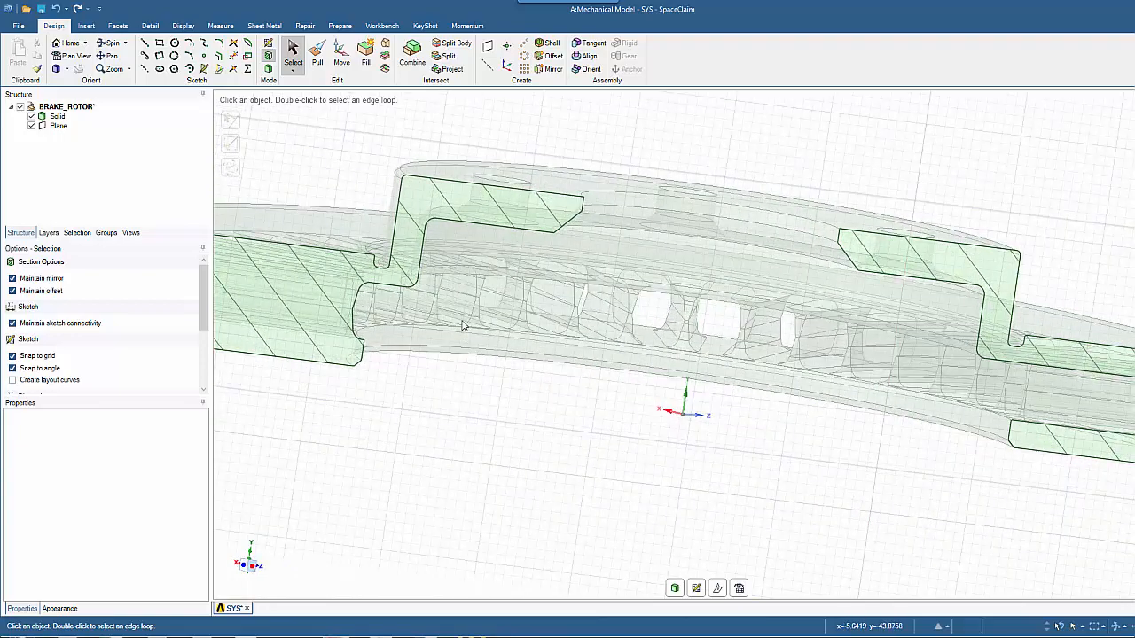
pyautogui.click(430, 221)
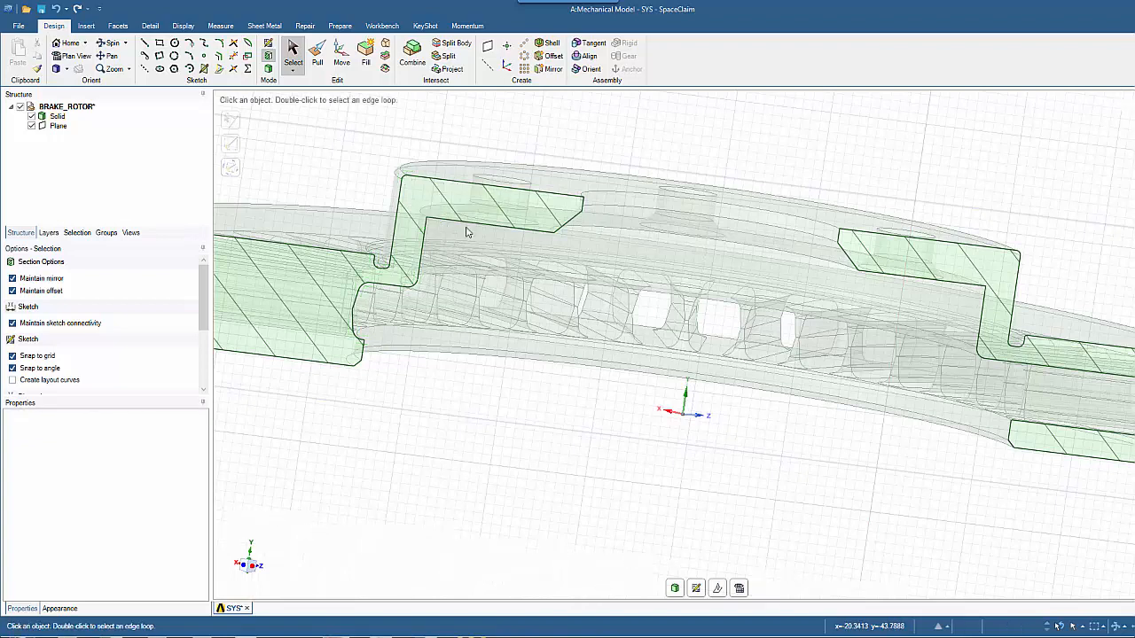
pyautogui.click(399, 177)
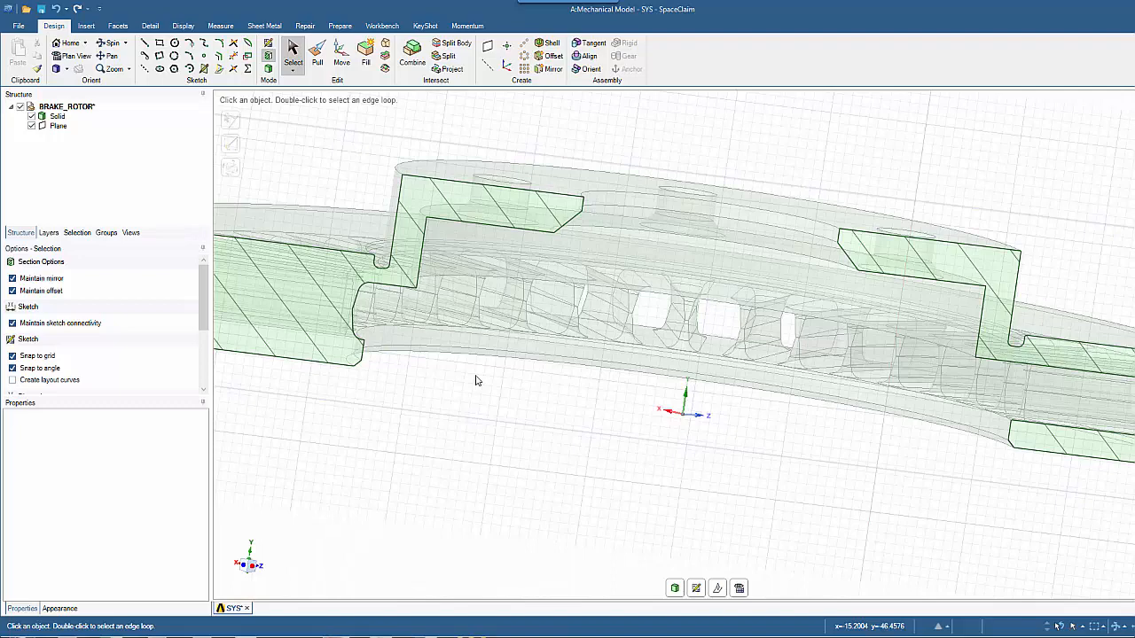
pyautogui.click(318, 55)
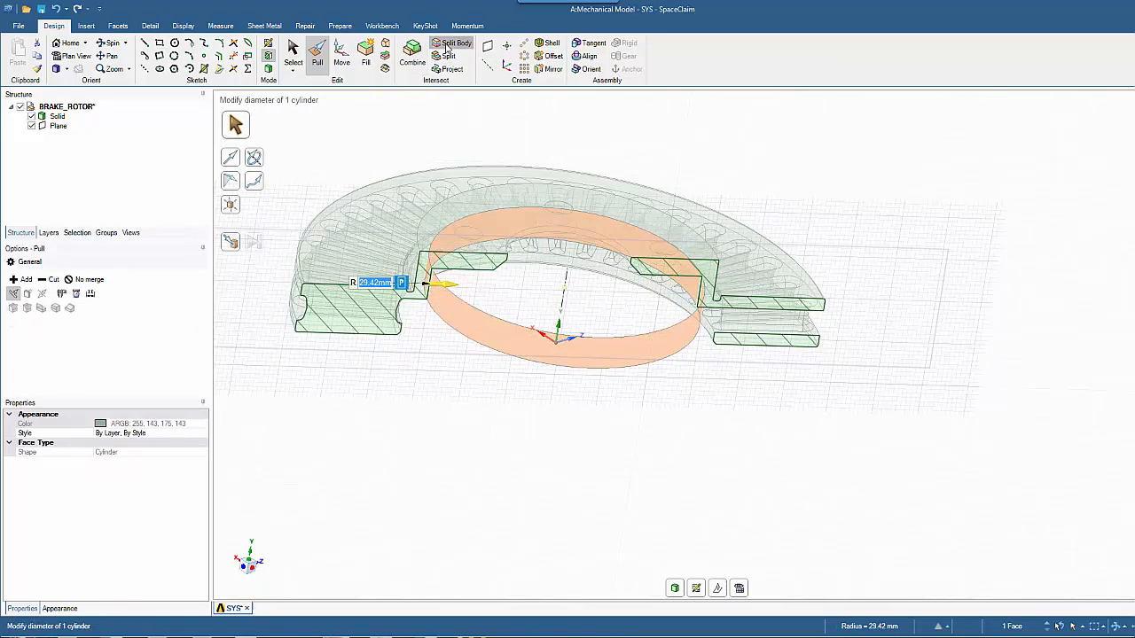
# Split the rotor at the hub's cylindrical face into Solid and Solid1, then return to Select
pyautogui.click(454, 42)
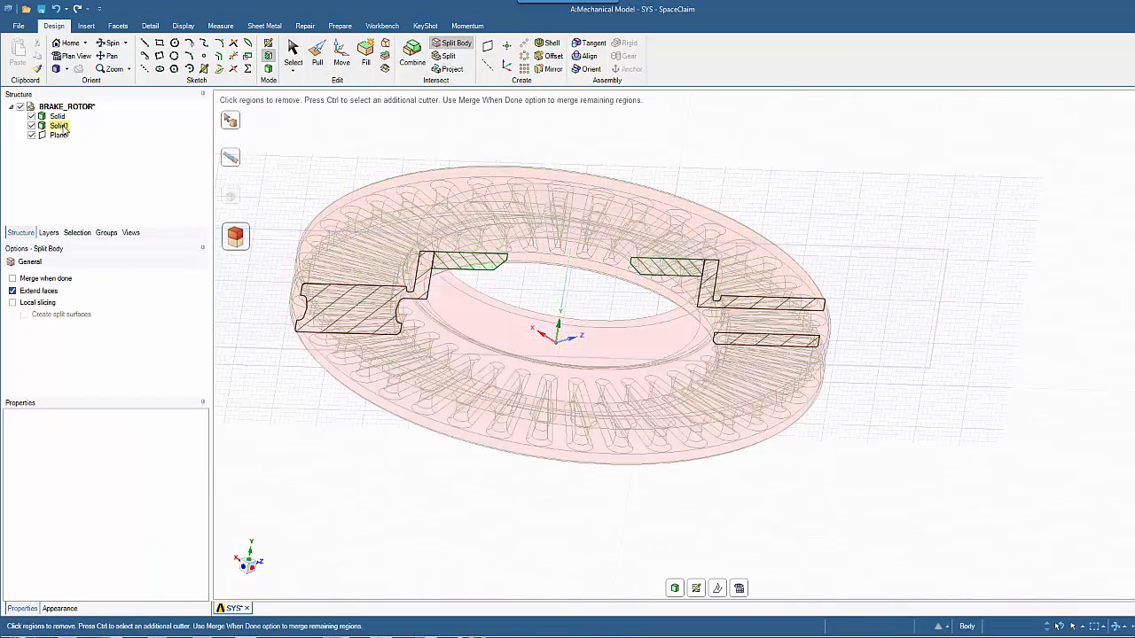
pyautogui.click(577, 204)
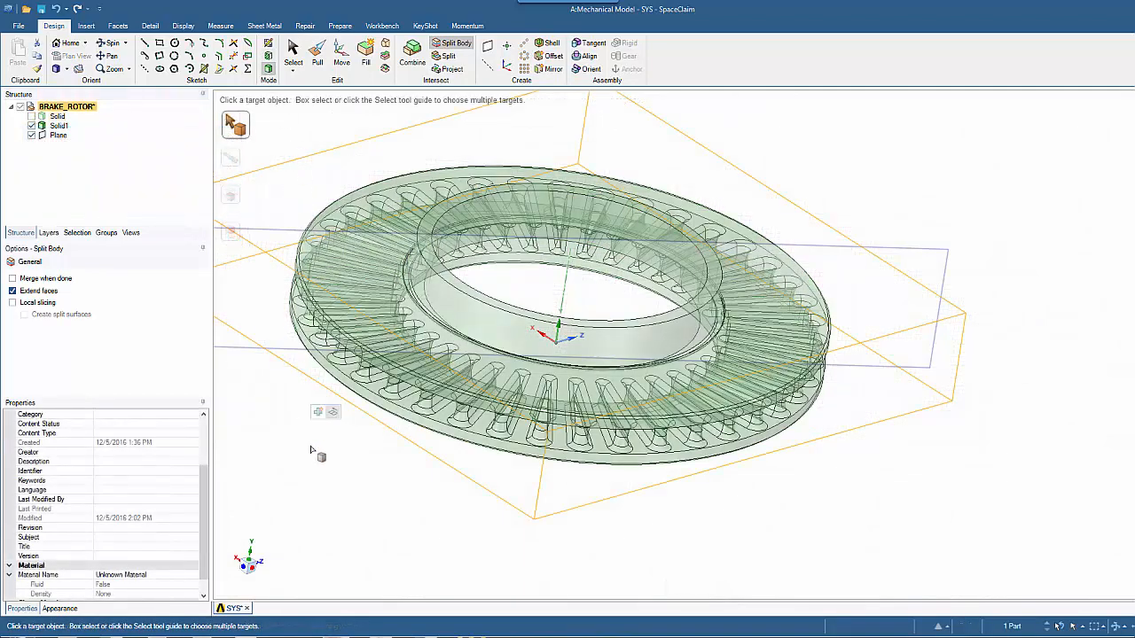
pyautogui.click(294, 49)
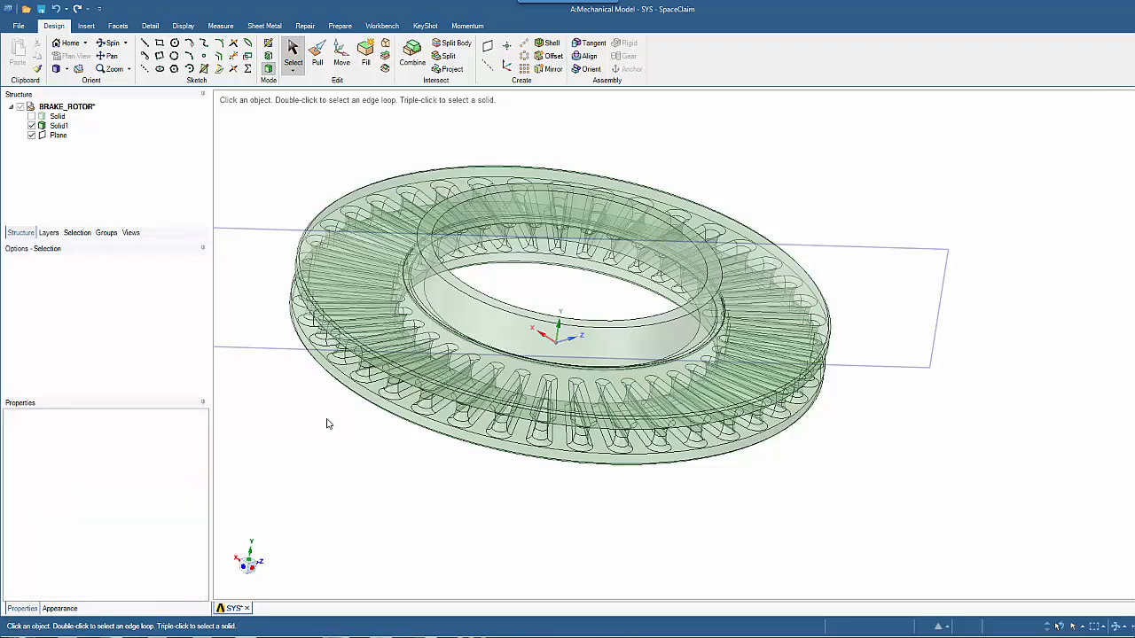
pyautogui.moveTo(759, 490)
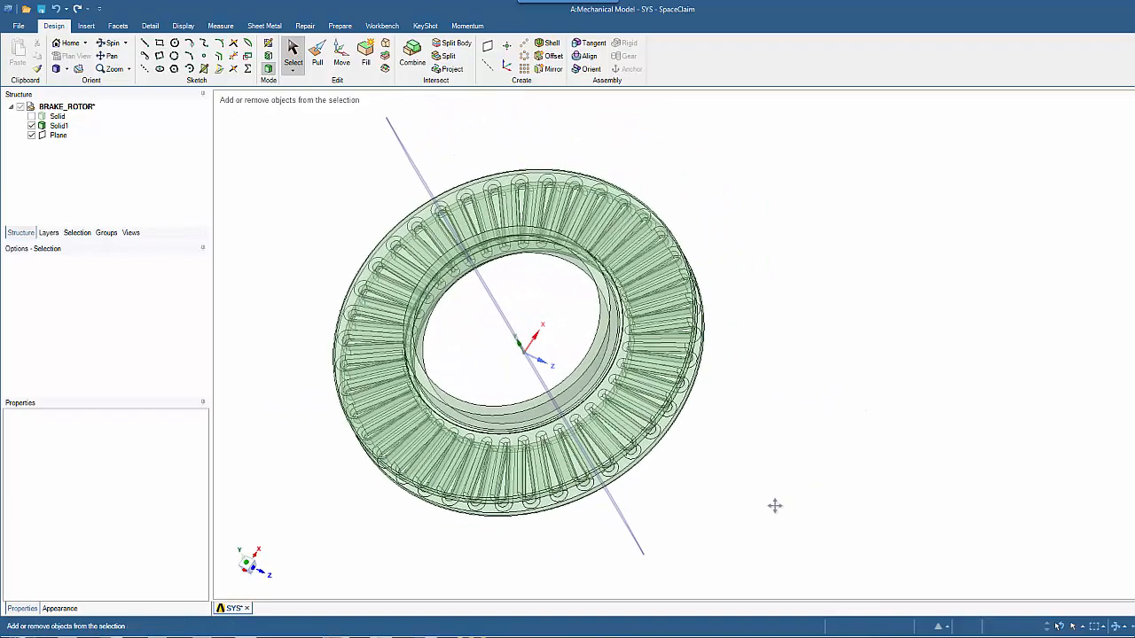
# Add a second plane through the rotor axis at a fin's side face
pyautogui.moveTo(774, 505); pyautogui.dragTo(326, 454)
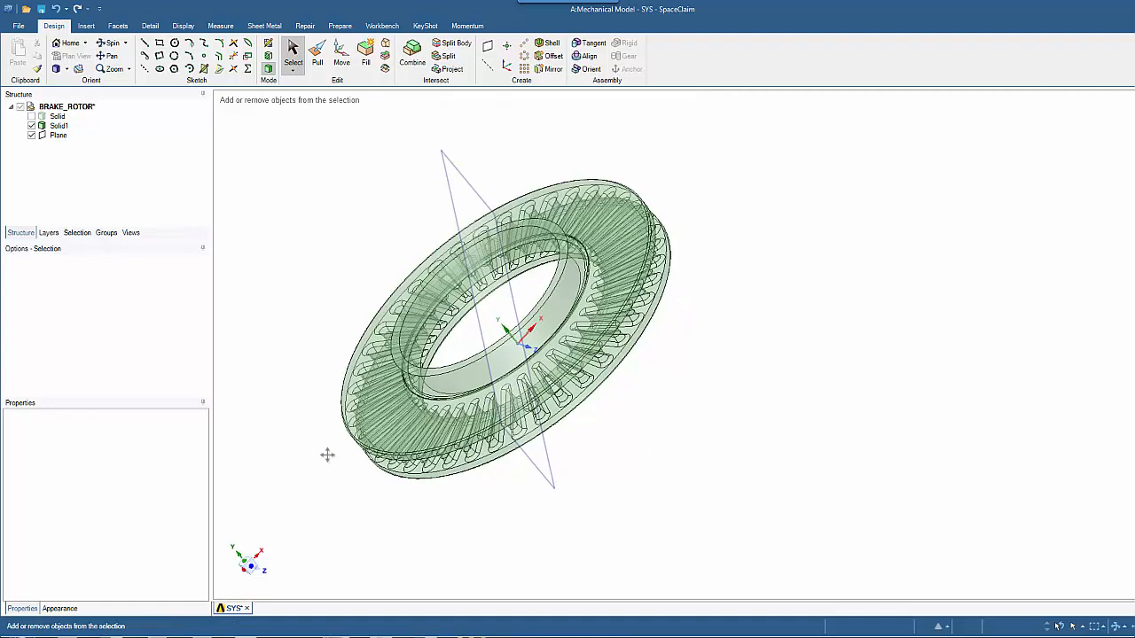
pyautogui.scroll(3)
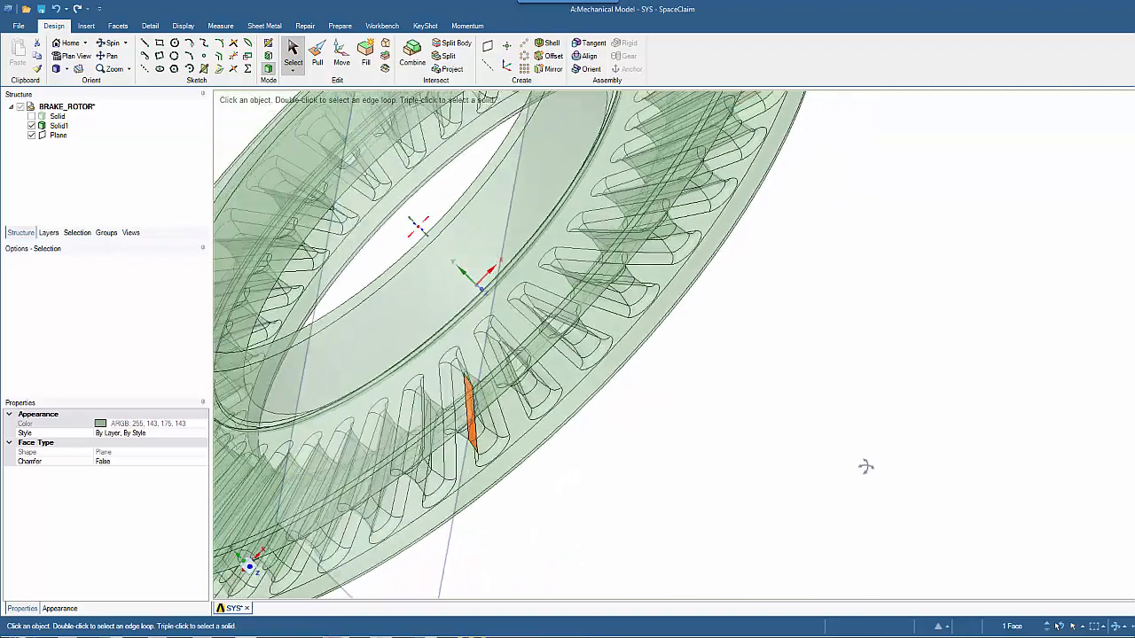
pyautogui.click(435, 434)
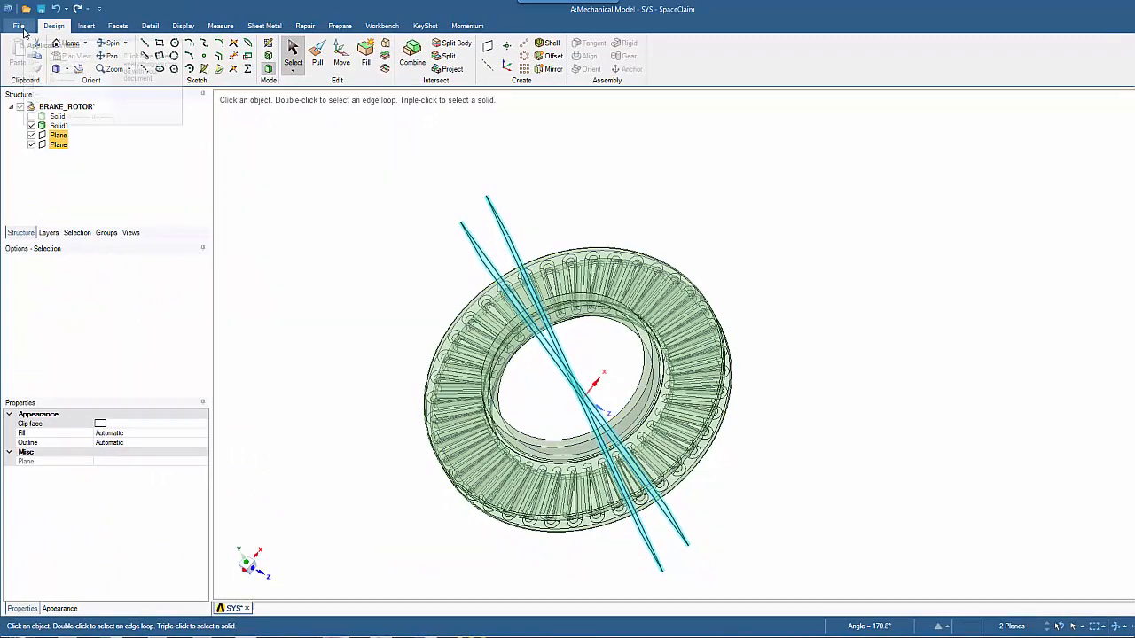
pyautogui.moveTo(156, 259)
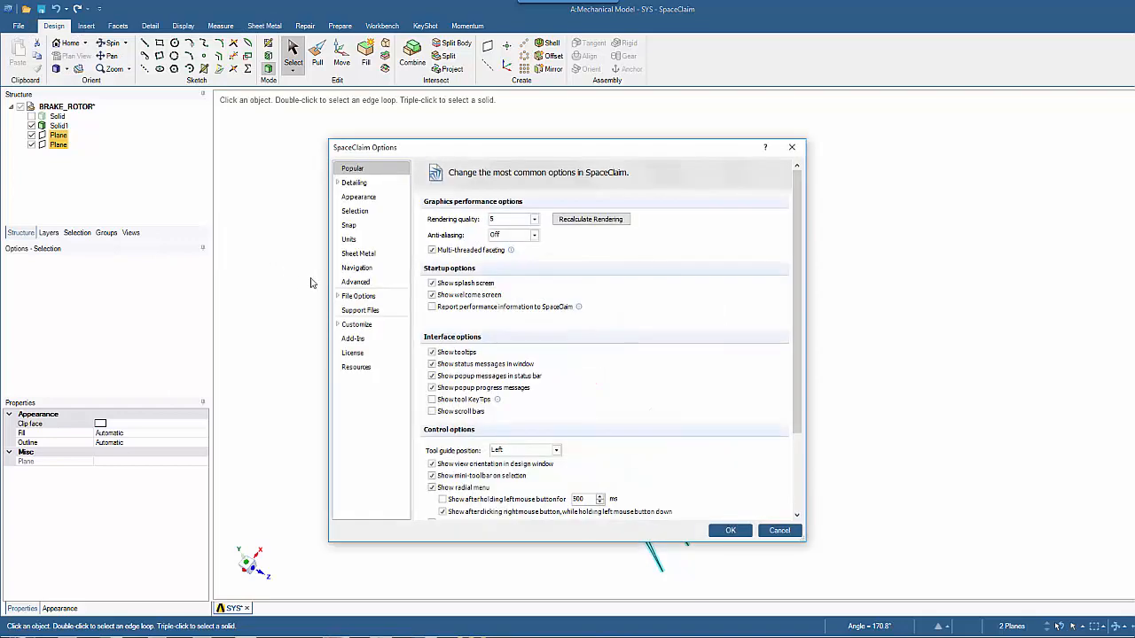
# Increase Angular precision in SpaceClaim Options > Units so the plane angle shows more decimals
pyautogui.click(348, 239)
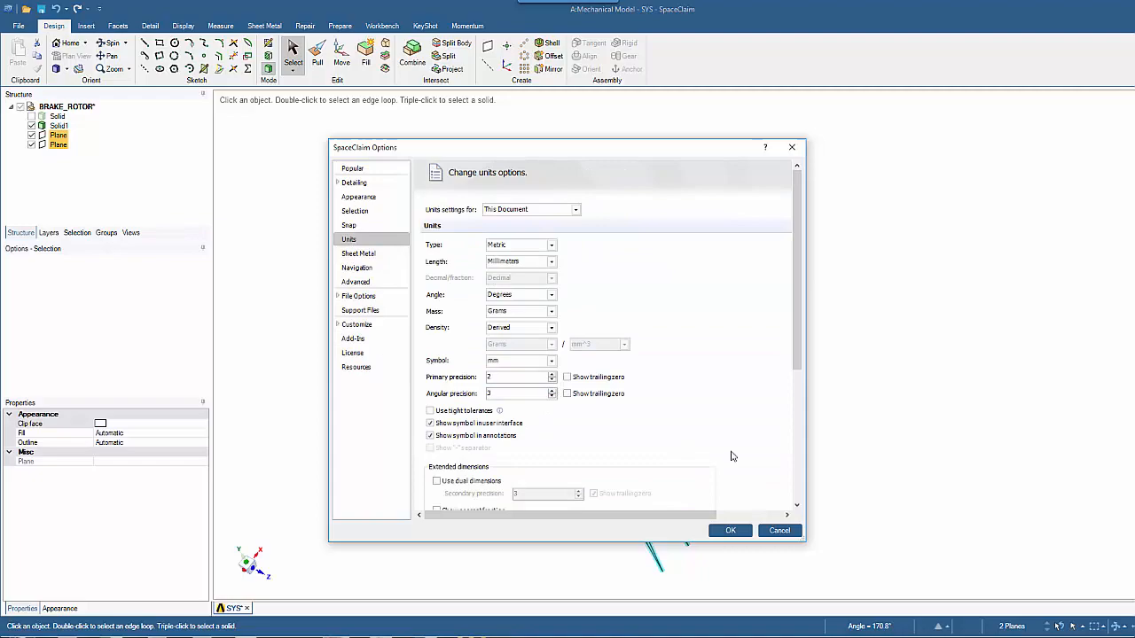
pyautogui.click(730, 530)
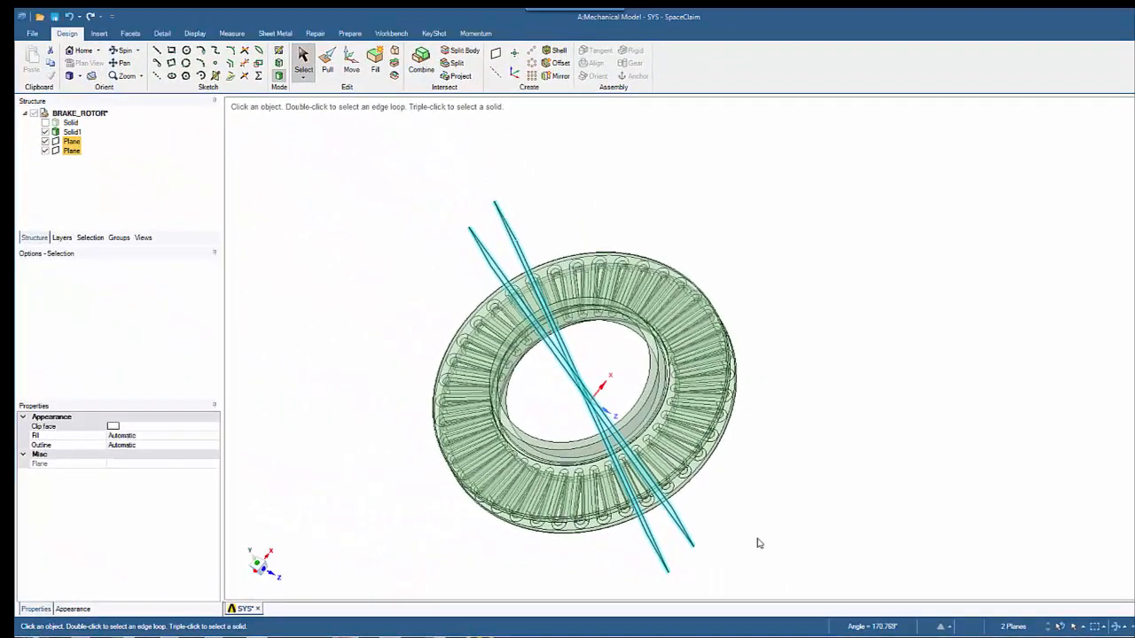
# Slice the rotor with the cutting plane, isolating a narrow wedge-shaped sector
pyautogui.click(465, 50)
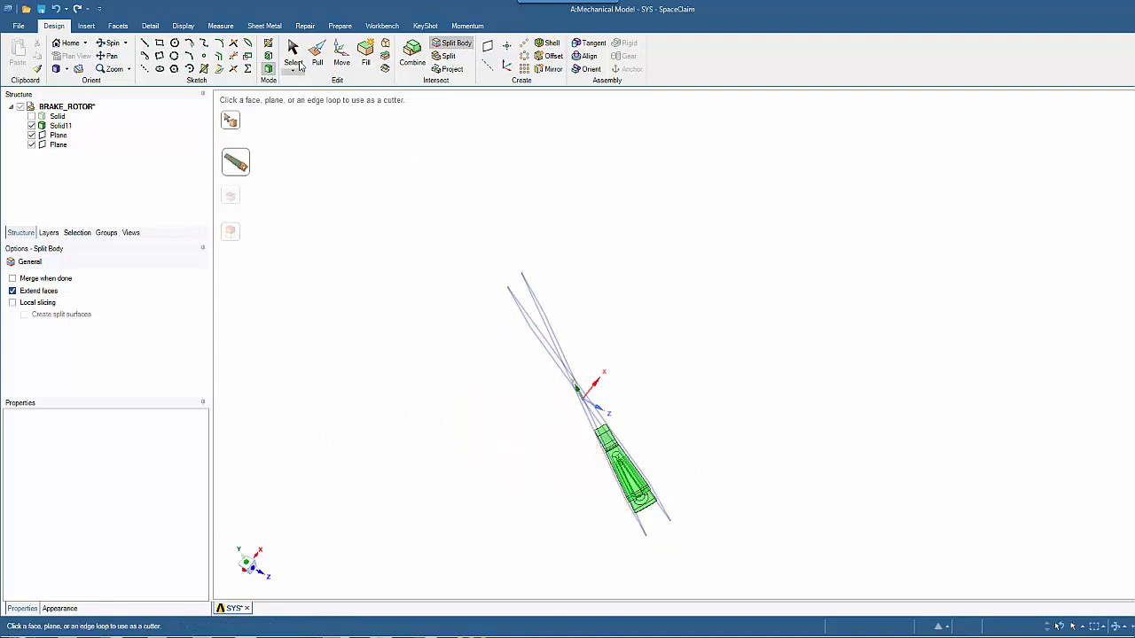
pyautogui.click(293, 54)
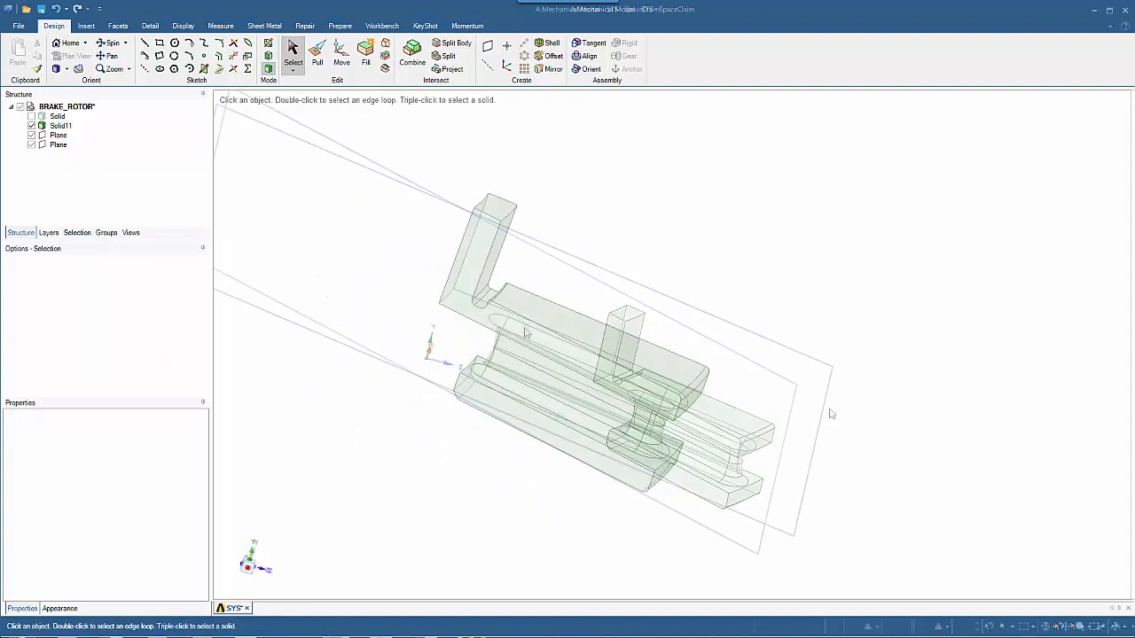
# Delete the round at the fin's end and the small inner-corner fillet, leaving sharp edges
pyautogui.click(701, 383)
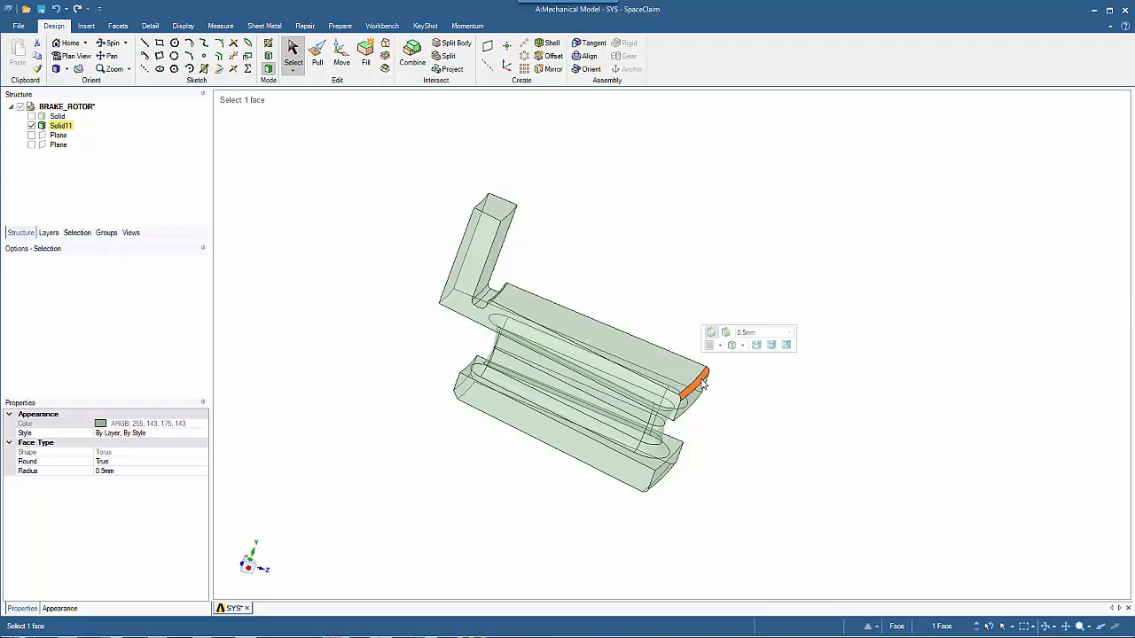
pyautogui.click(528, 496)
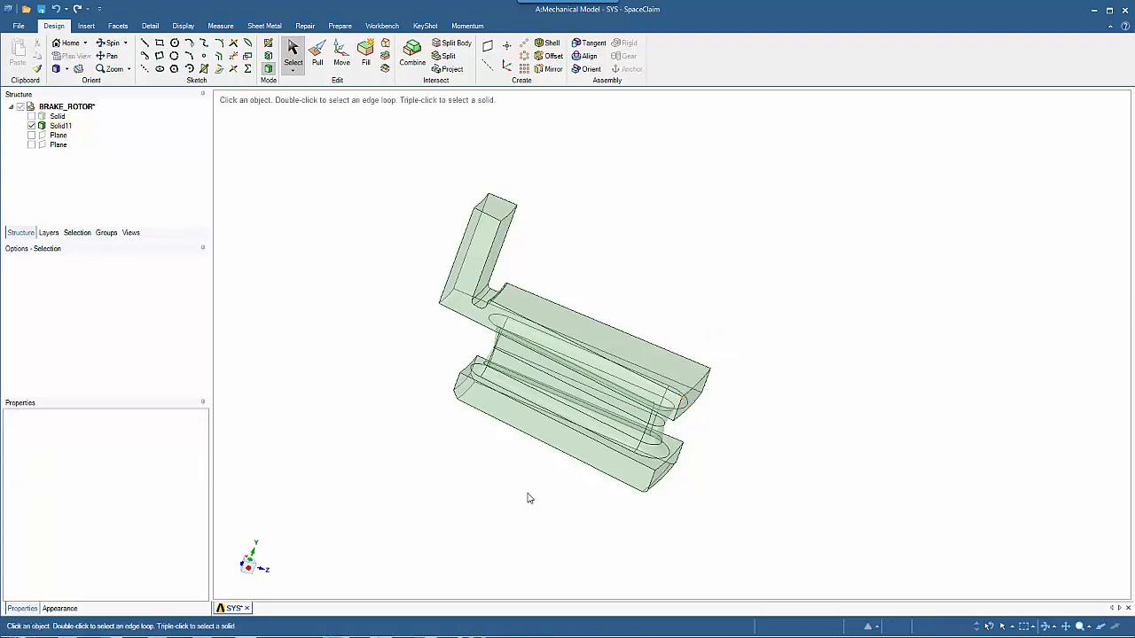
pyautogui.click(660, 457)
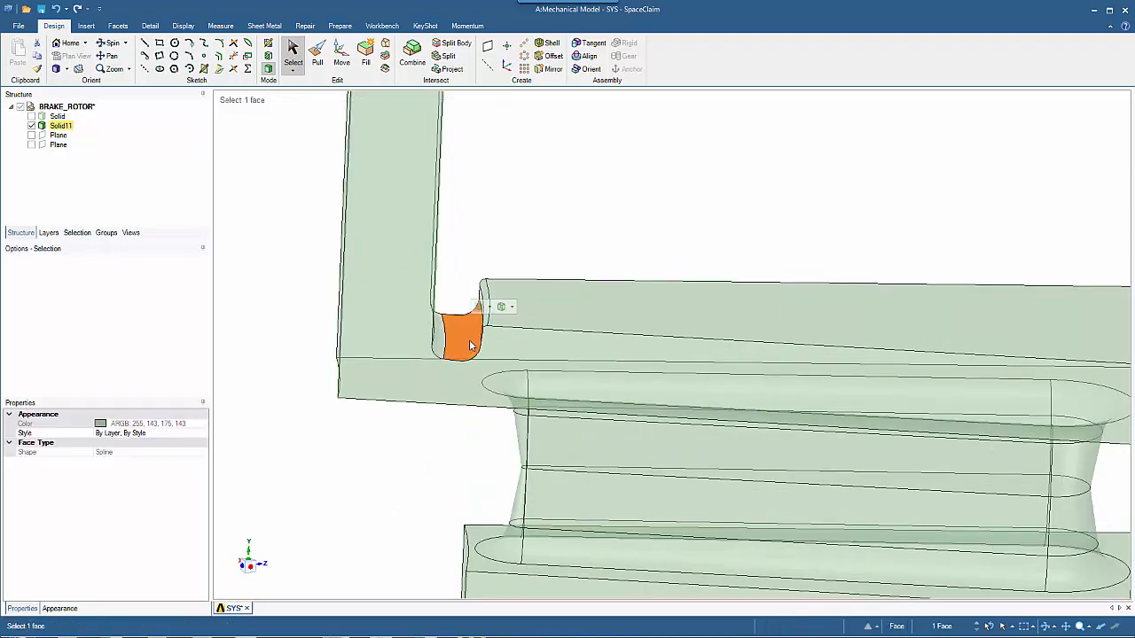
pyautogui.click(452, 345)
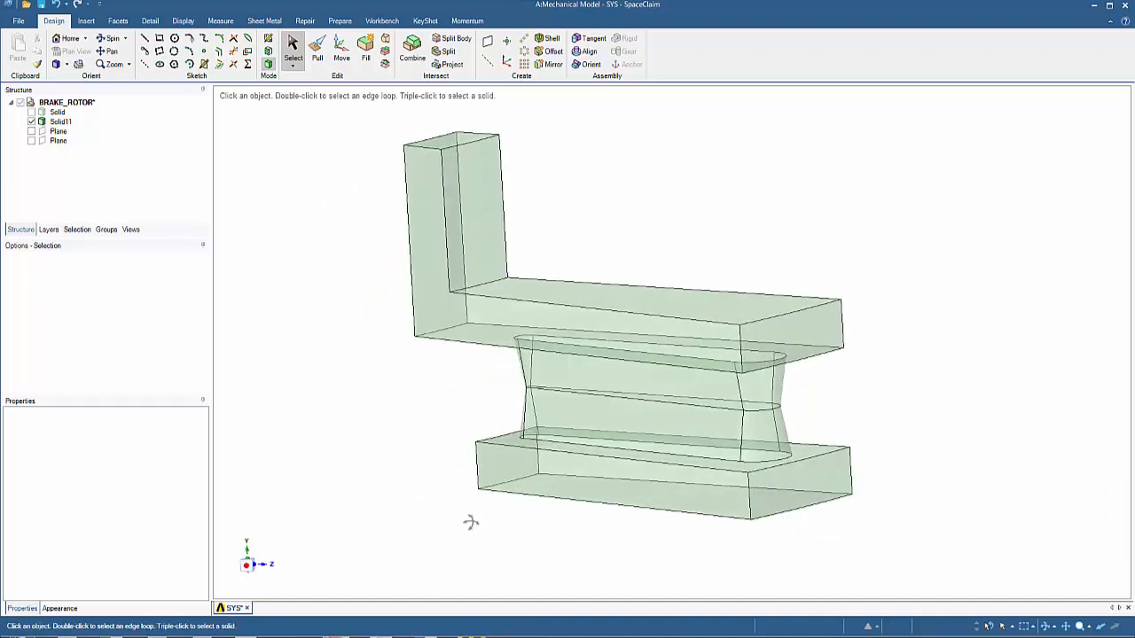
# Split the fin body using the upright arm's face as the cutter
pyautogui.click(475, 213)
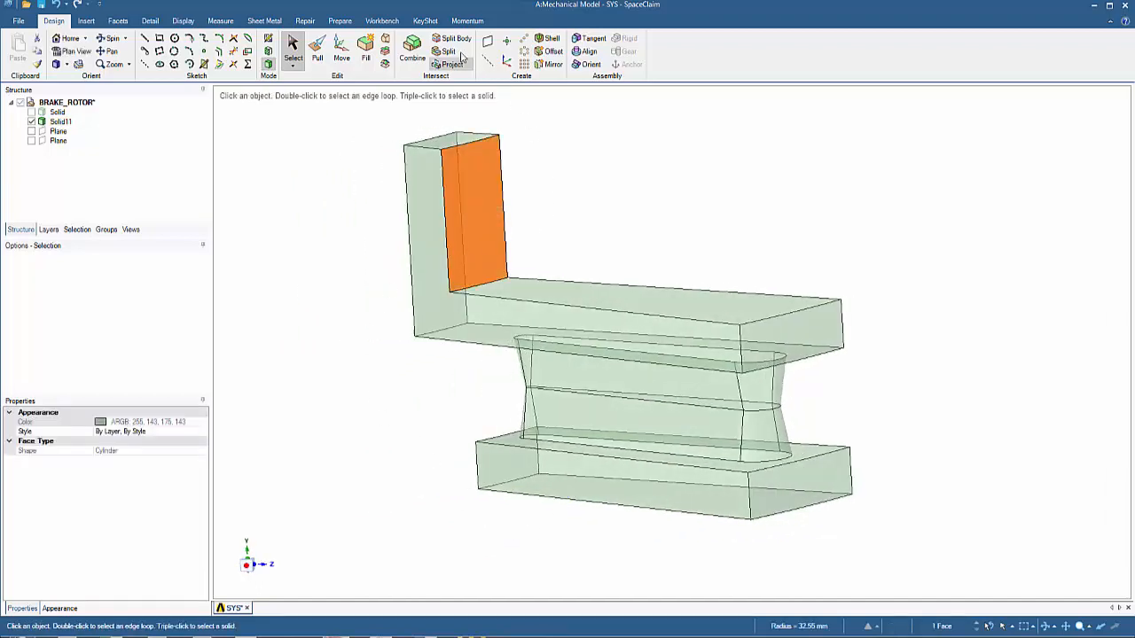
pyautogui.click(454, 39)
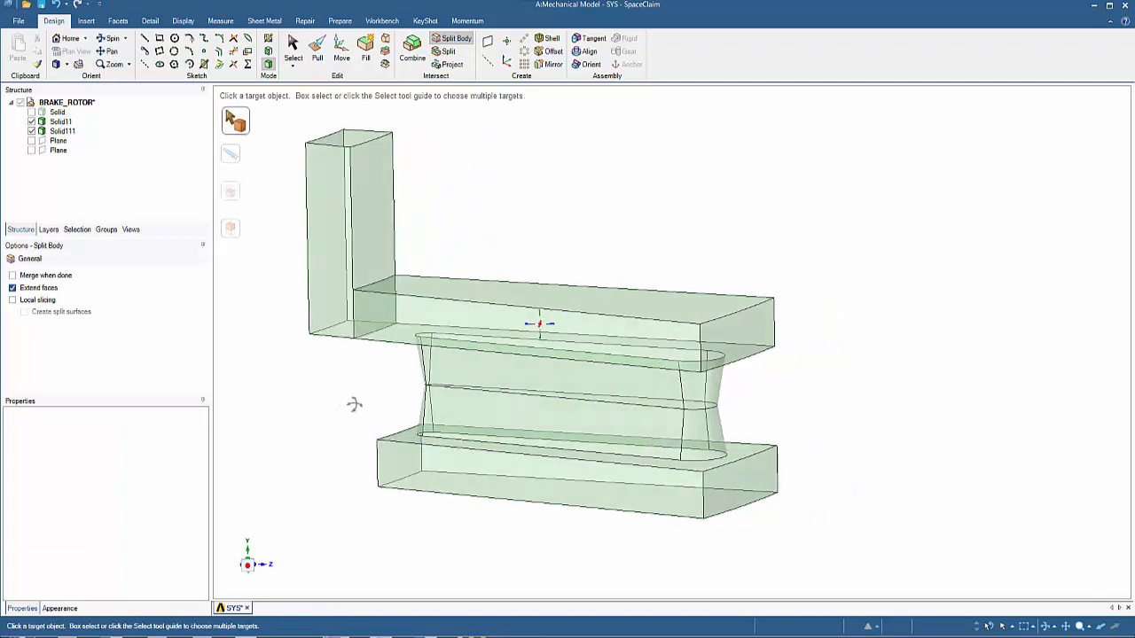
pyautogui.click(316, 50)
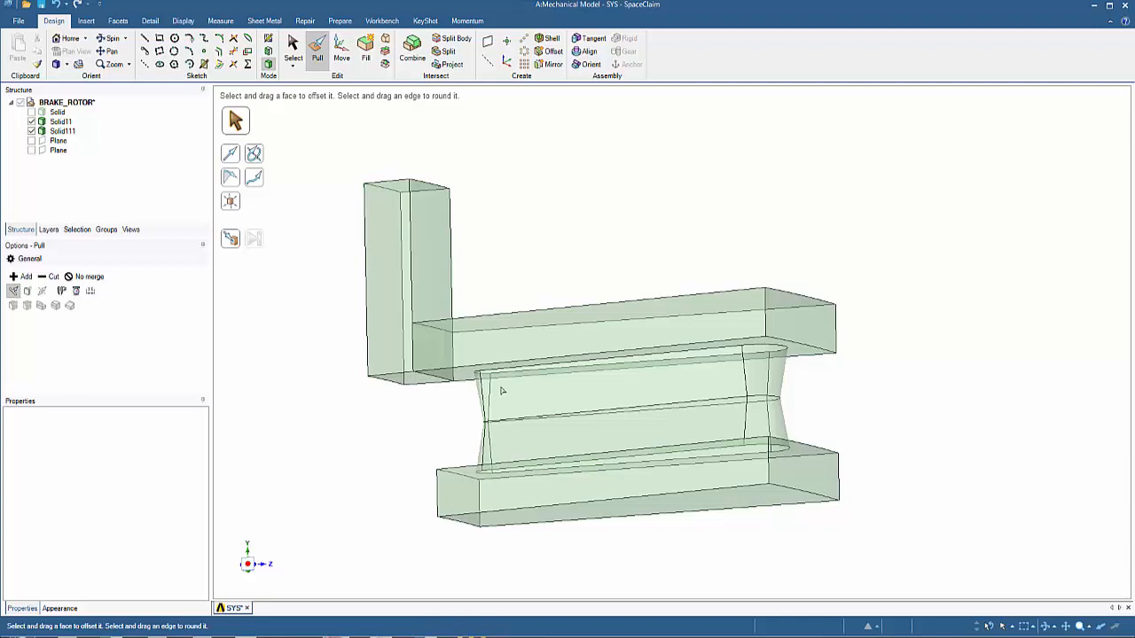
# Pull the fin's waisted middle section into the plates as a separate new body
pyautogui.click(532, 365)
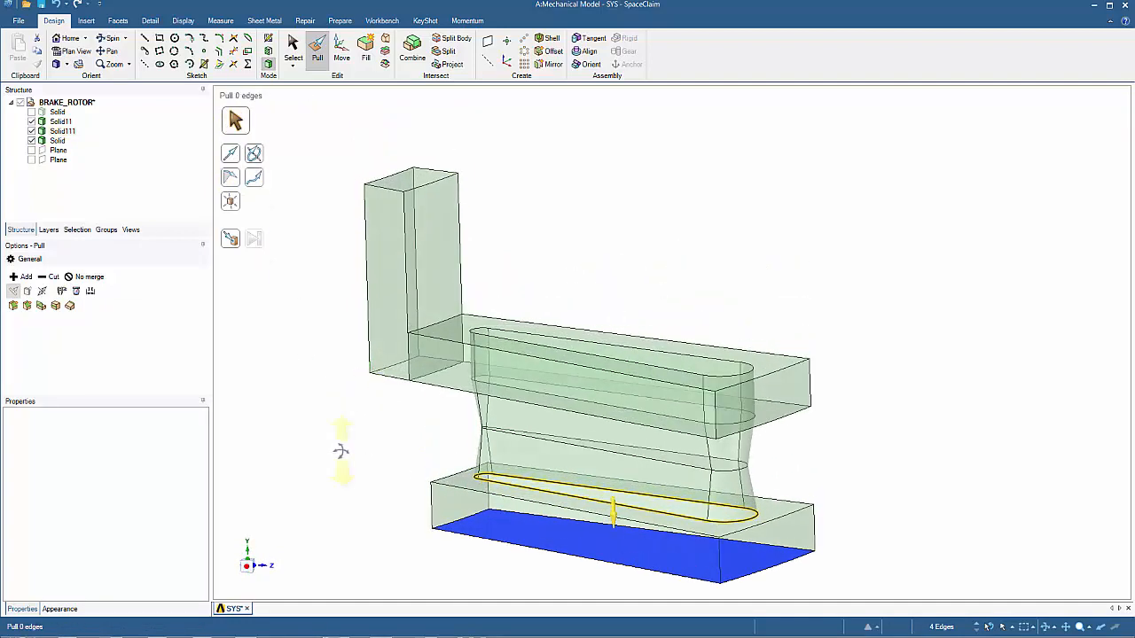
pyautogui.click(50, 277)
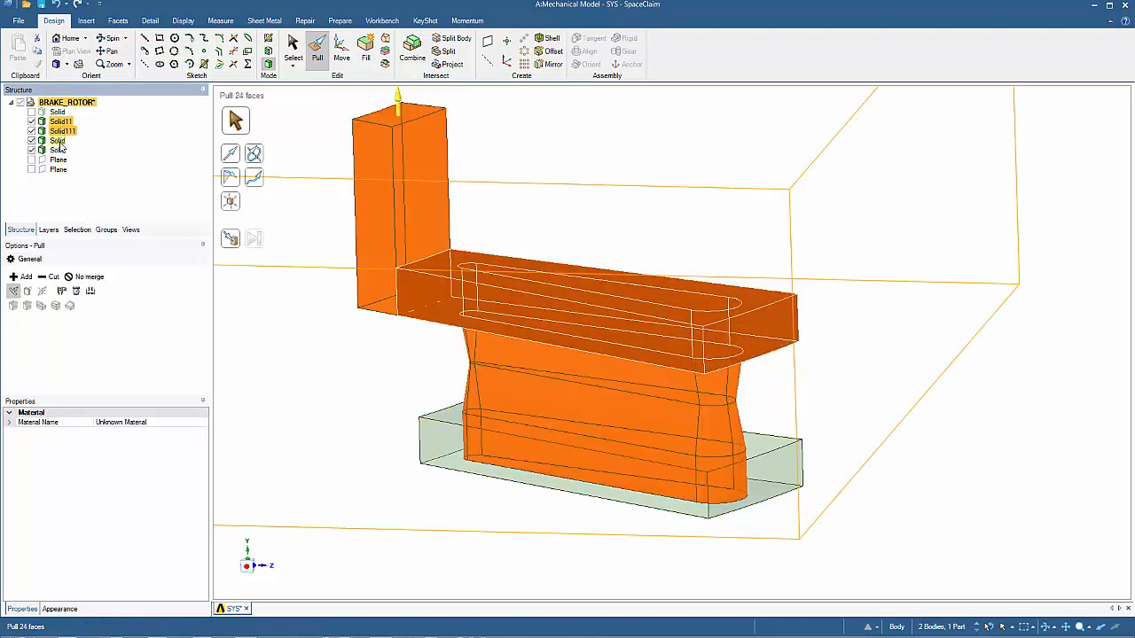
# Move the four selected fin solids into a new component, Component1, beside the hub
pyautogui.rightClick(57, 149)
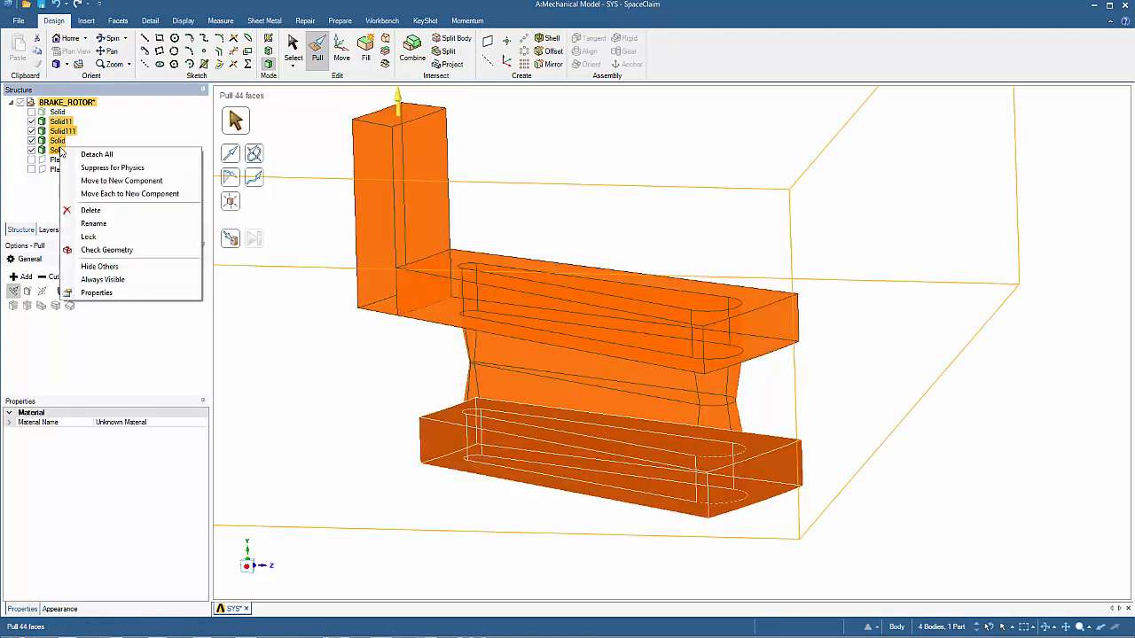
pyautogui.click(120, 180)
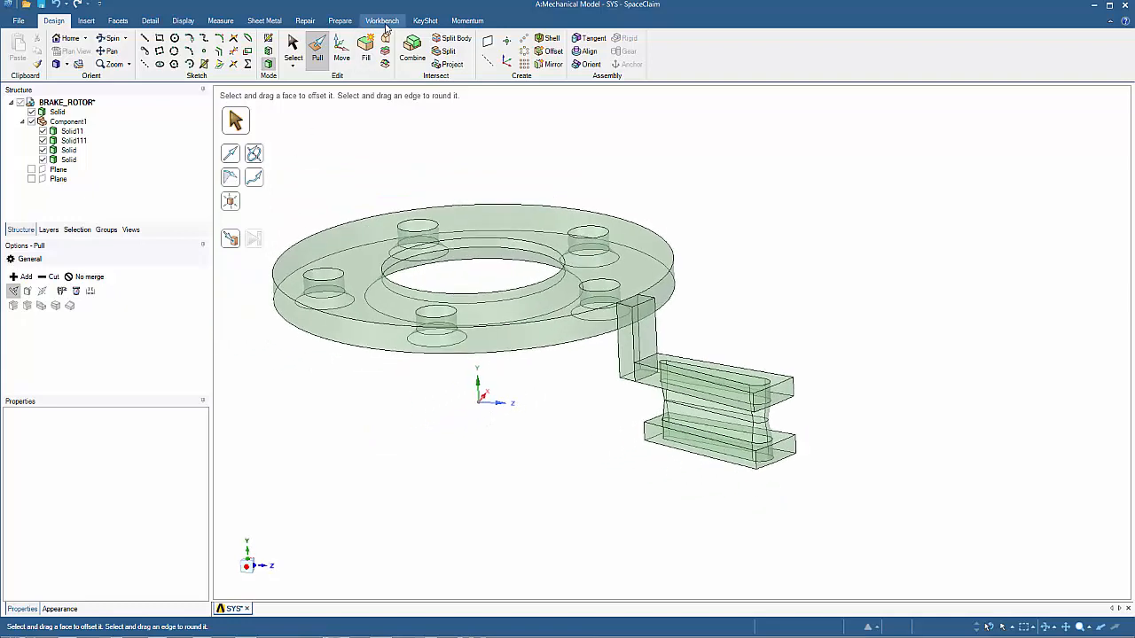
# Run Share from Workbench, detecting 10 coincident faces and 32 edges
pyautogui.click(383, 21)
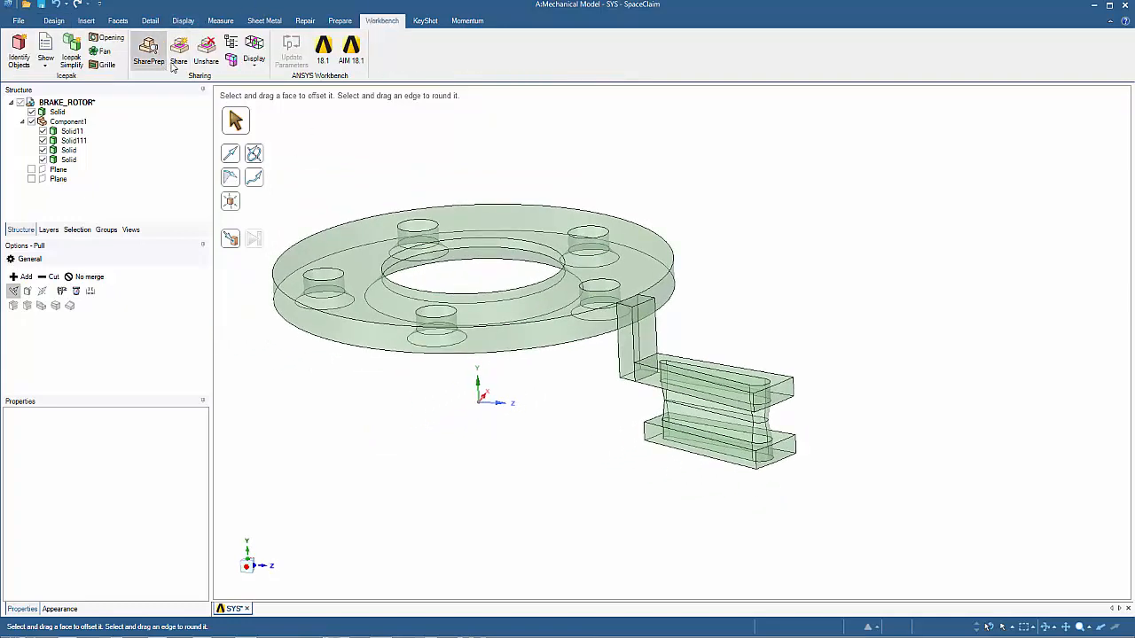
pyautogui.click(177, 50)
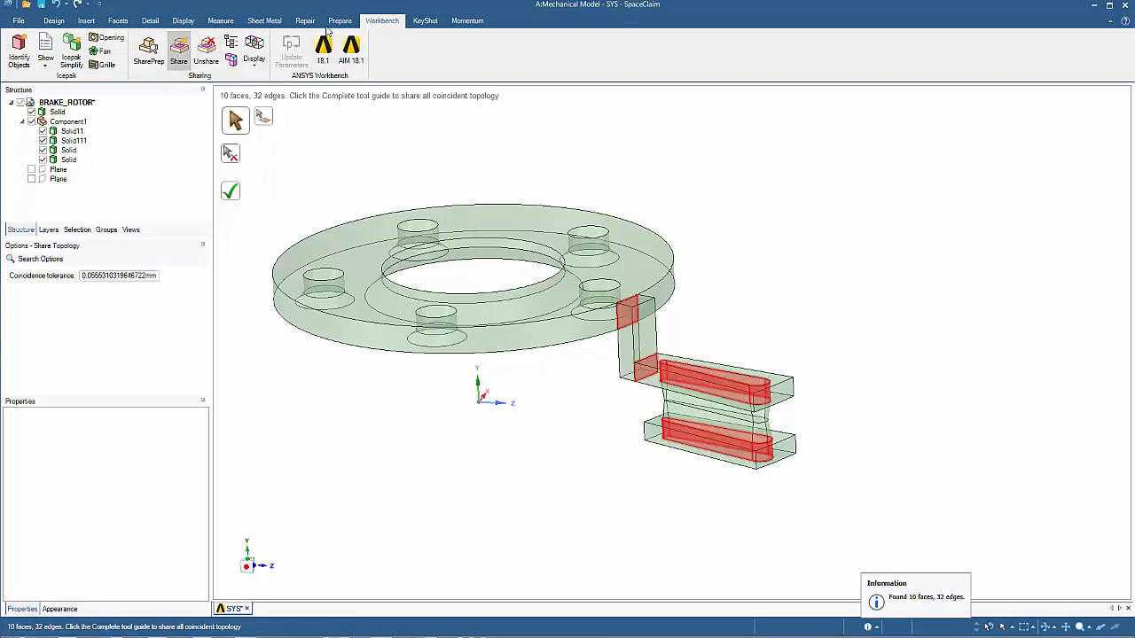
# Imprint the 8 coincident areas from Prepare so the fin is imprinted onto the hub
pyautogui.click(341, 22)
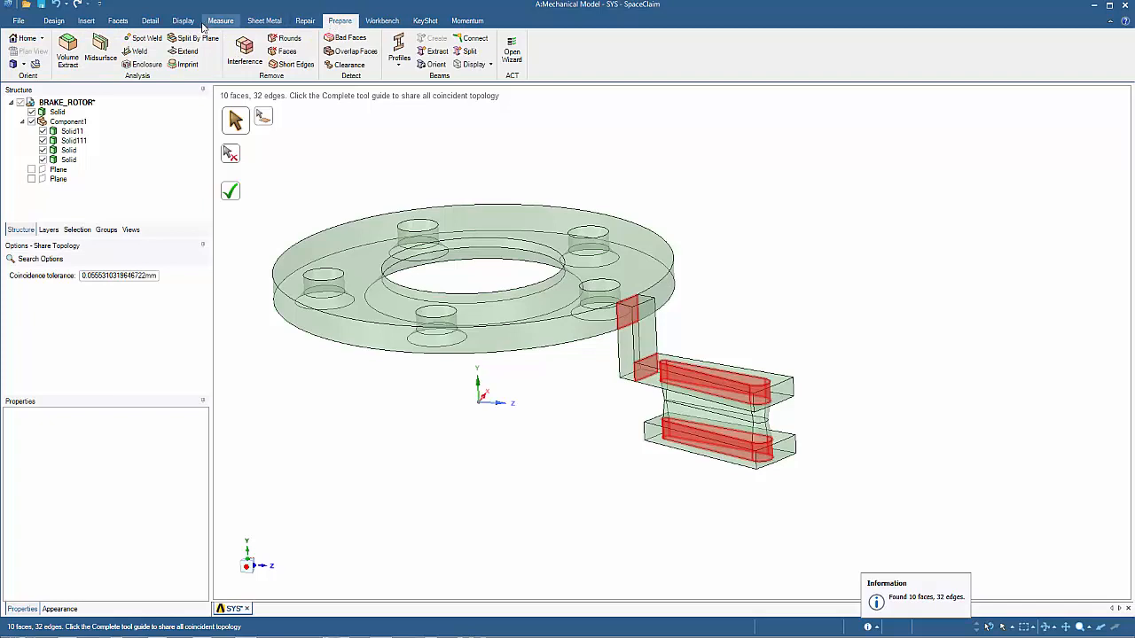
pyautogui.click(186, 63)
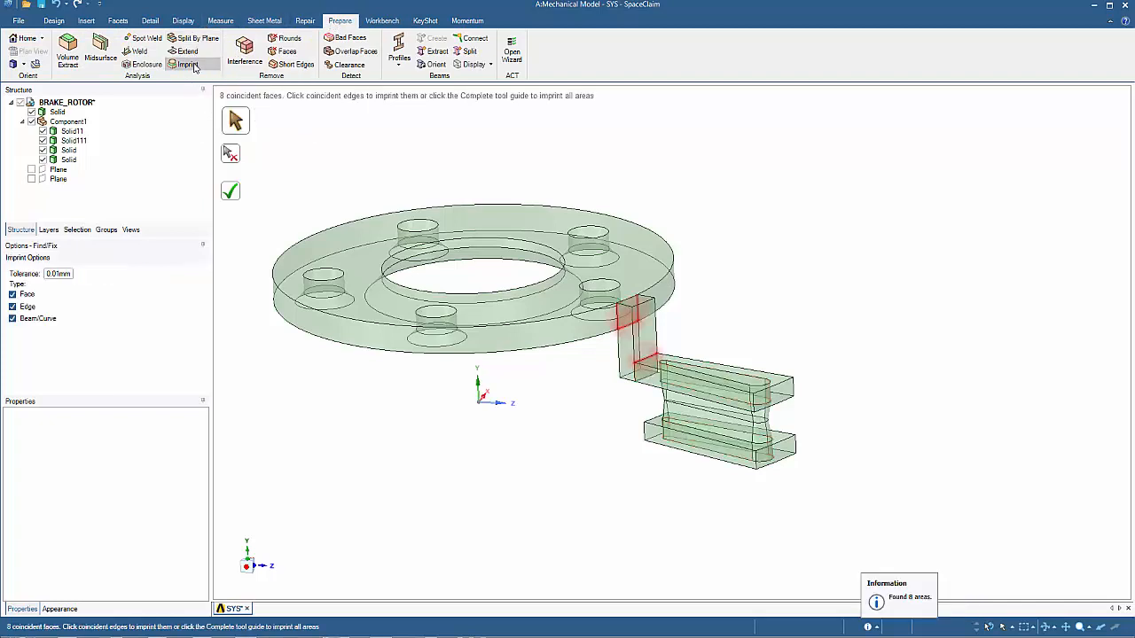
pyautogui.moveTo(301, 362)
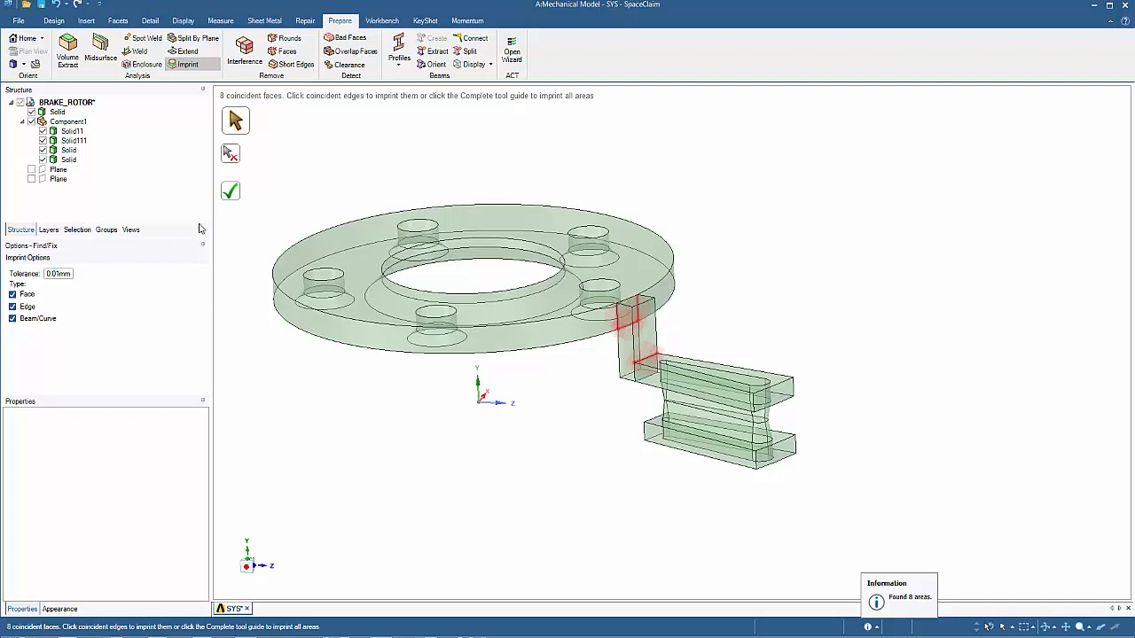
pyautogui.click(231, 191)
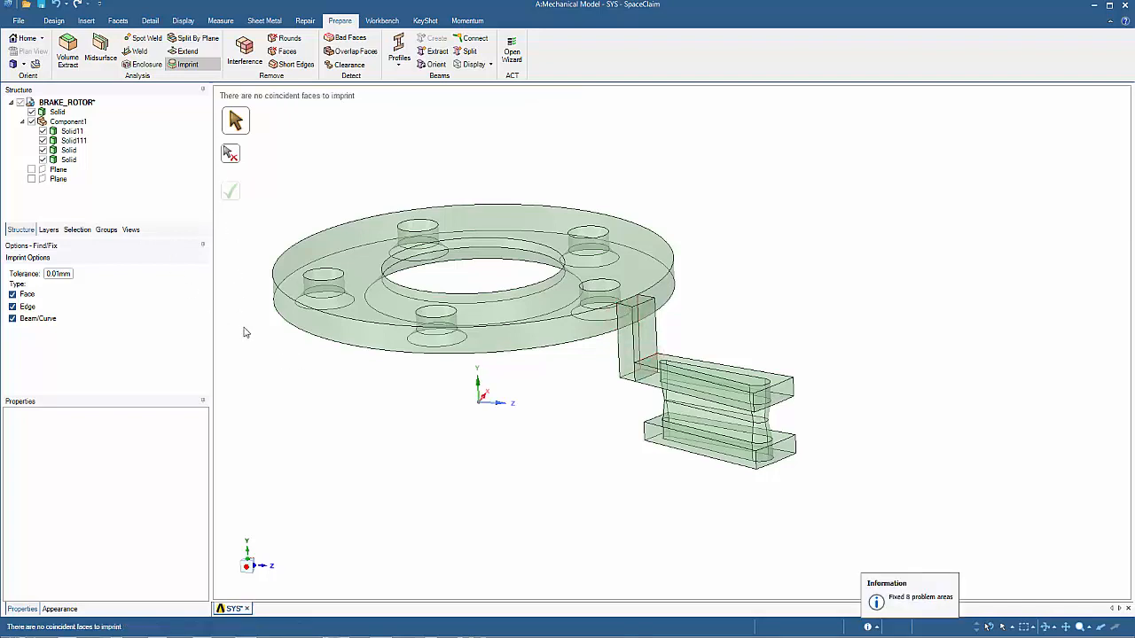
pyautogui.moveTo(479, 493)
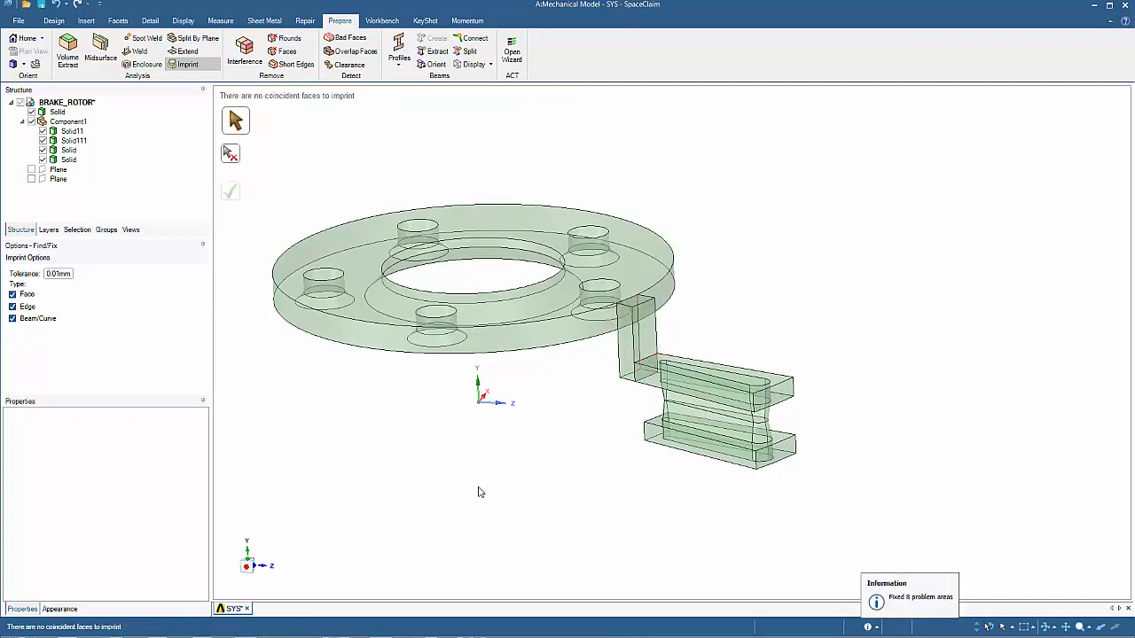